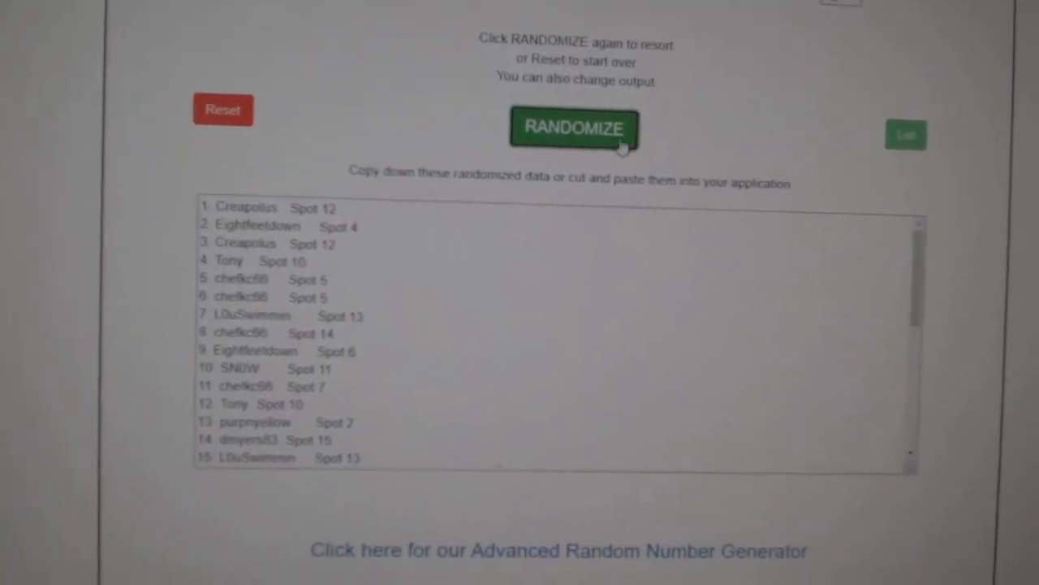
# Randomize the 30-item name-and-spot list, then randomize the list of team names
pyautogui.click(575, 130)
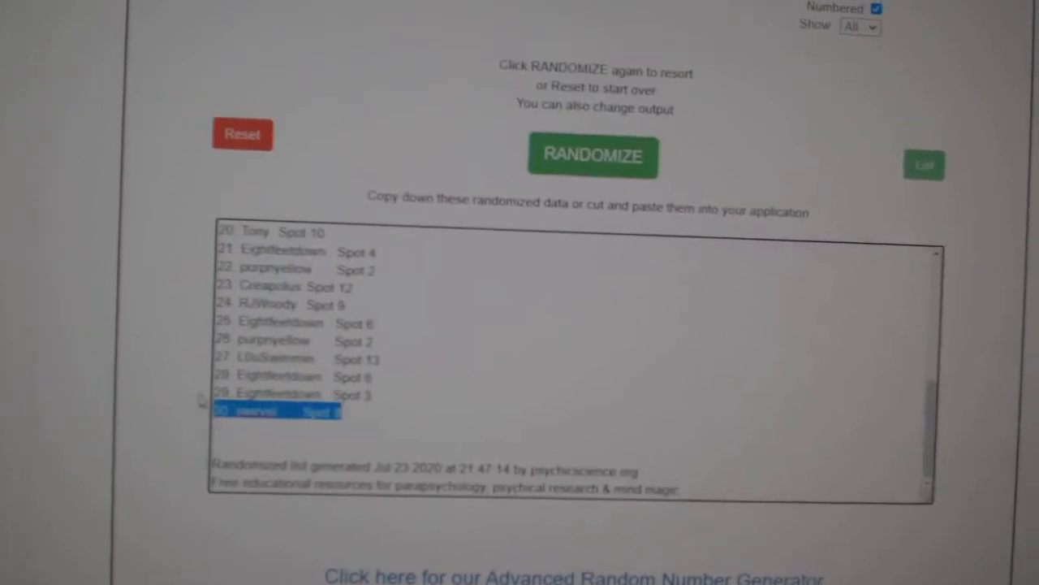
pyautogui.click(593, 156)
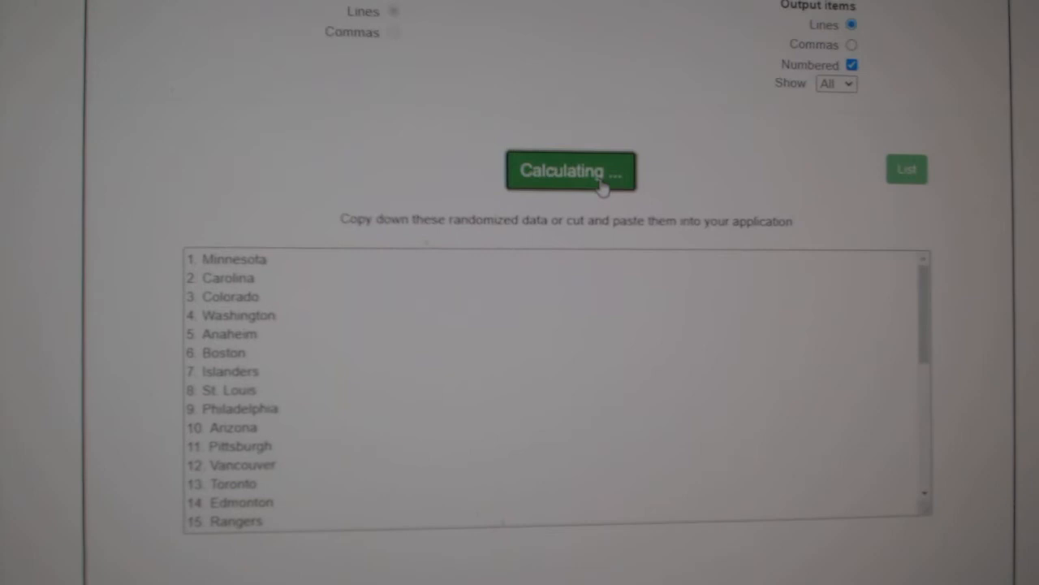
pyautogui.click(570, 171)
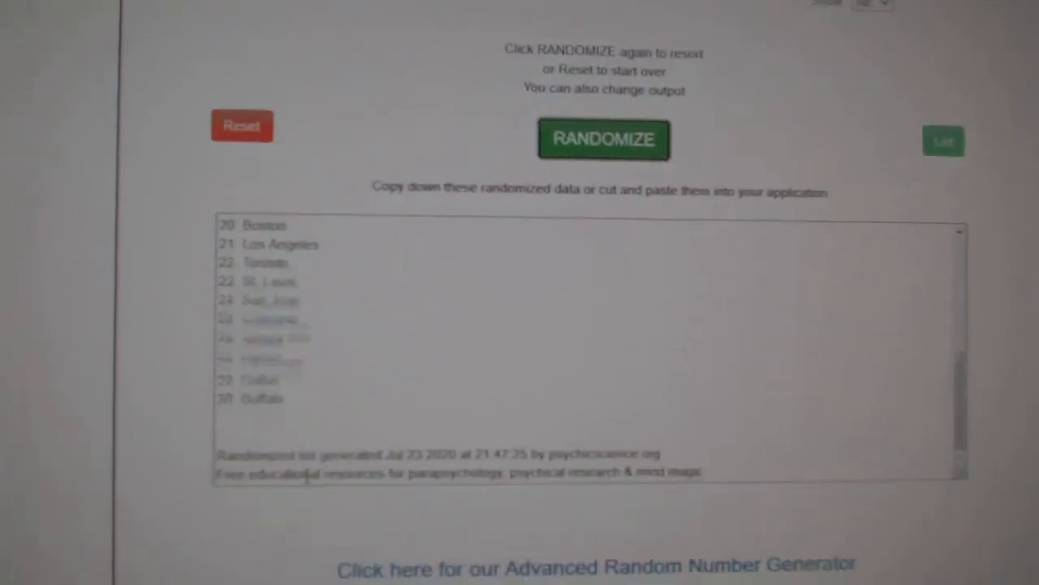
pyautogui.click(604, 139)
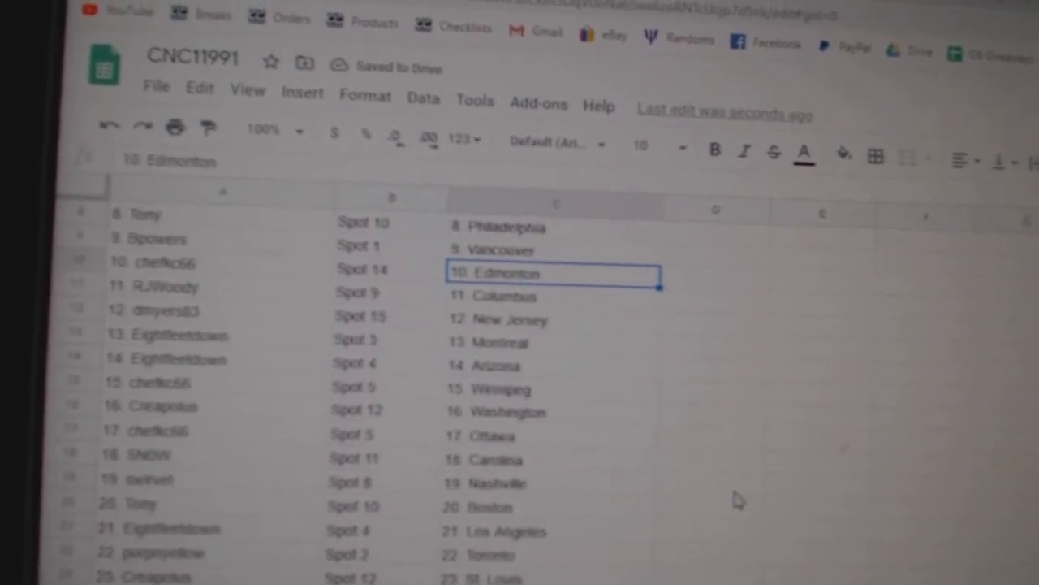
pyautogui.moveTo(321, 370)
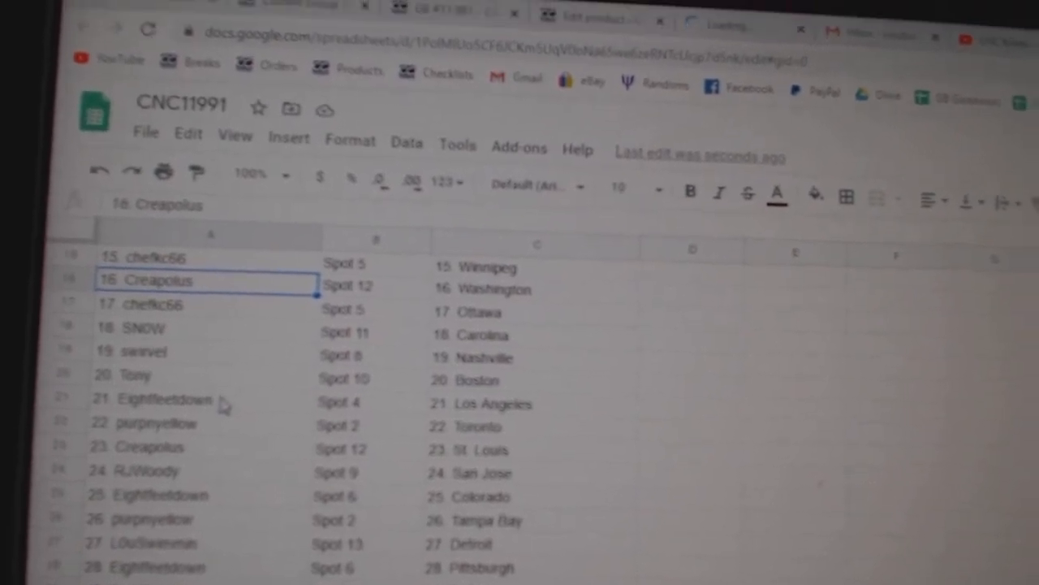
# Scroll down the CNC11991 sheet to check all 30 name/spot/team rows, ending with Buffalo
pyautogui.scroll(-3)
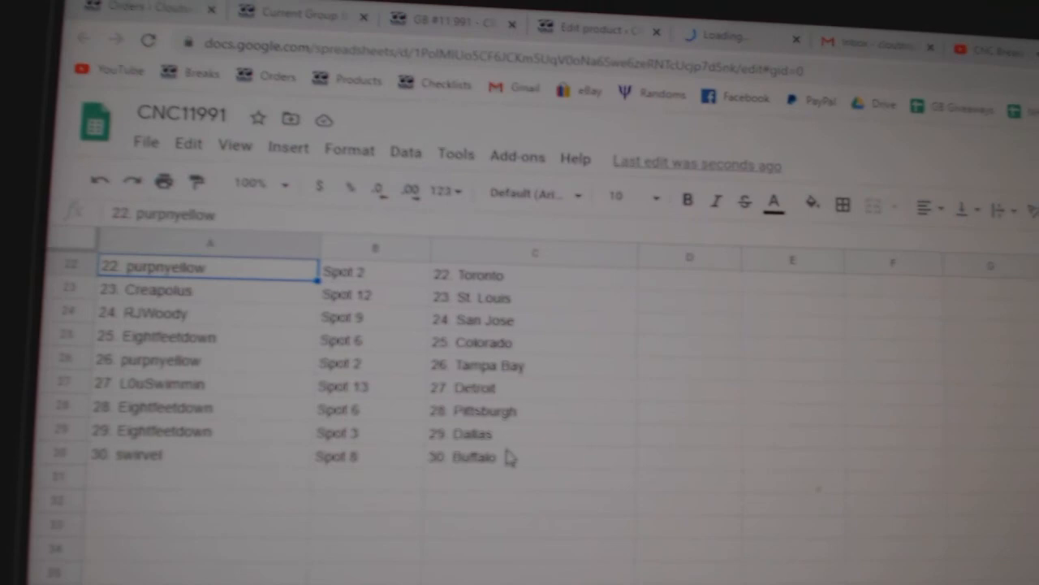